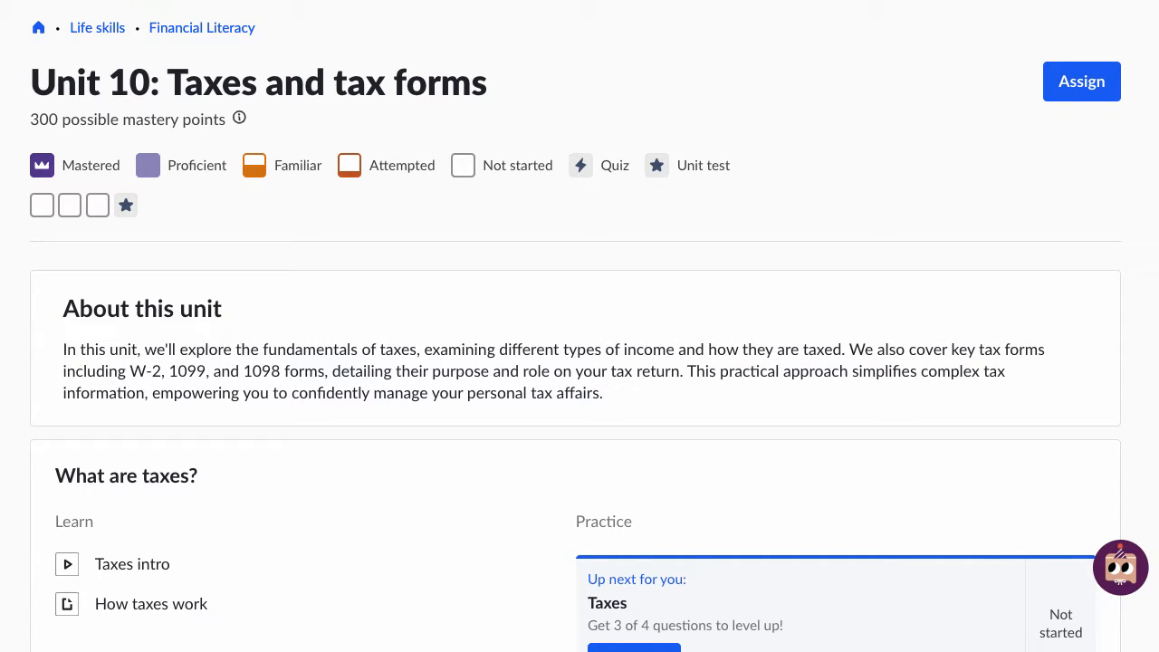
scroll("down", 3)
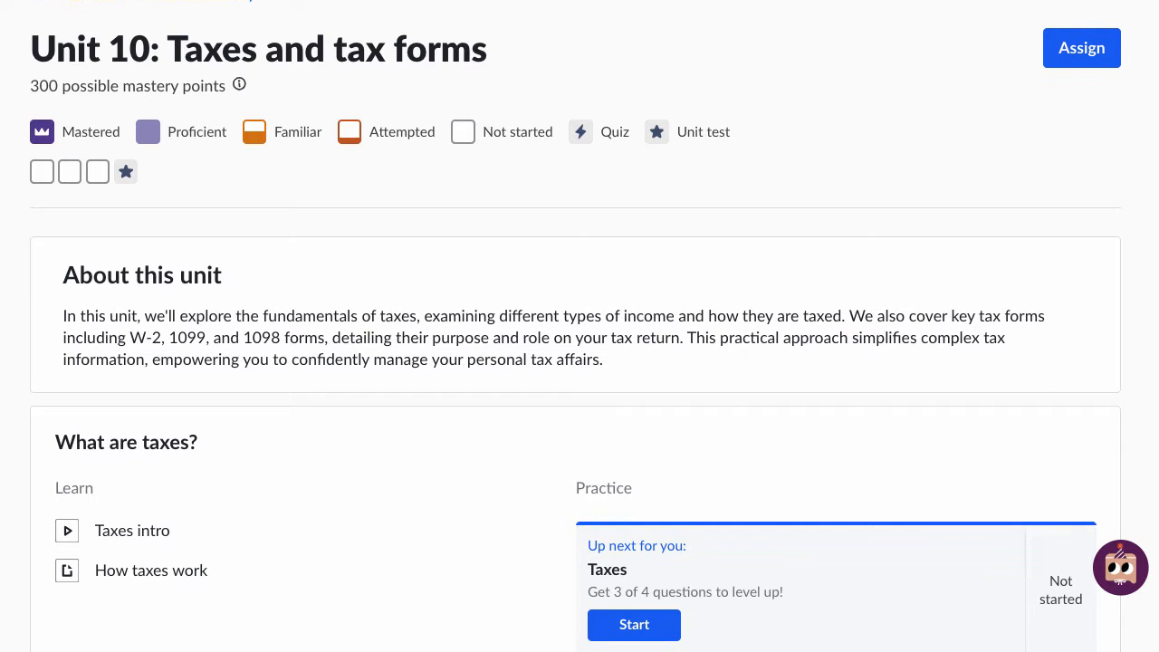
scroll("down", 3)
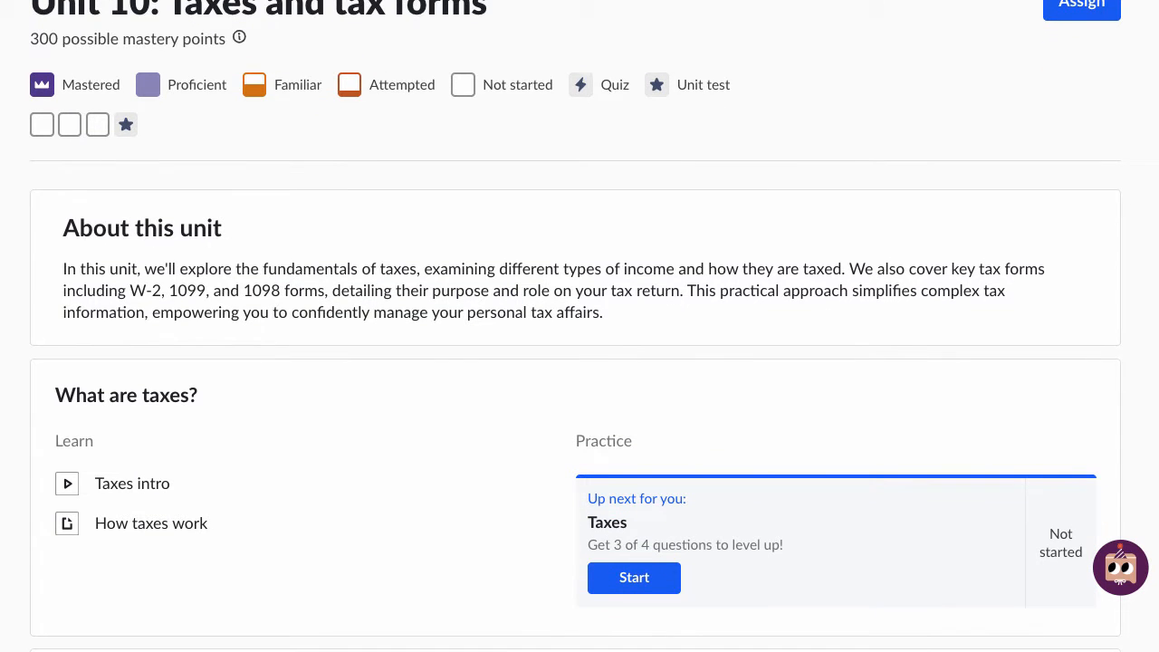
scroll("down", 3)
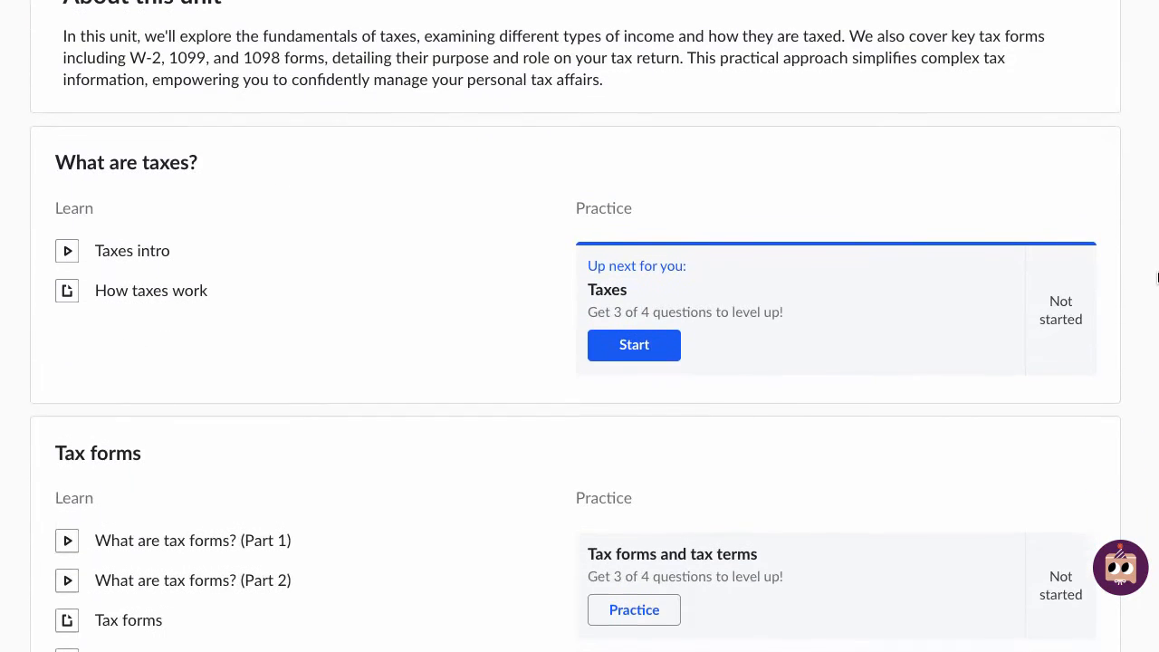
scroll("down", 3)
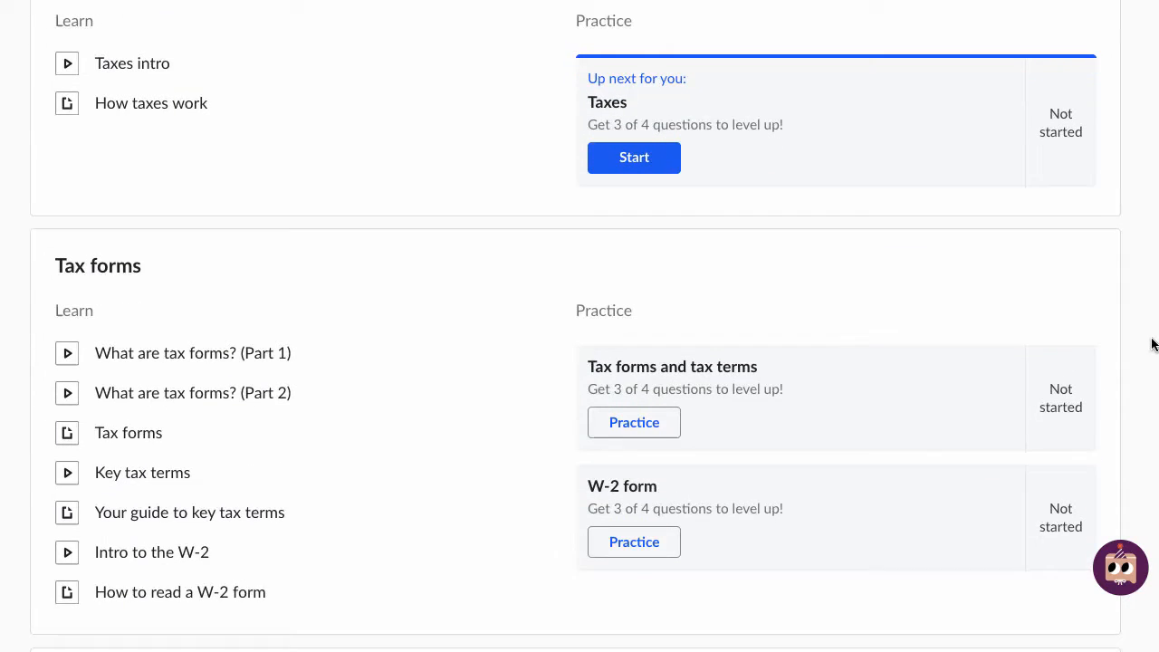
scroll("down", 3)
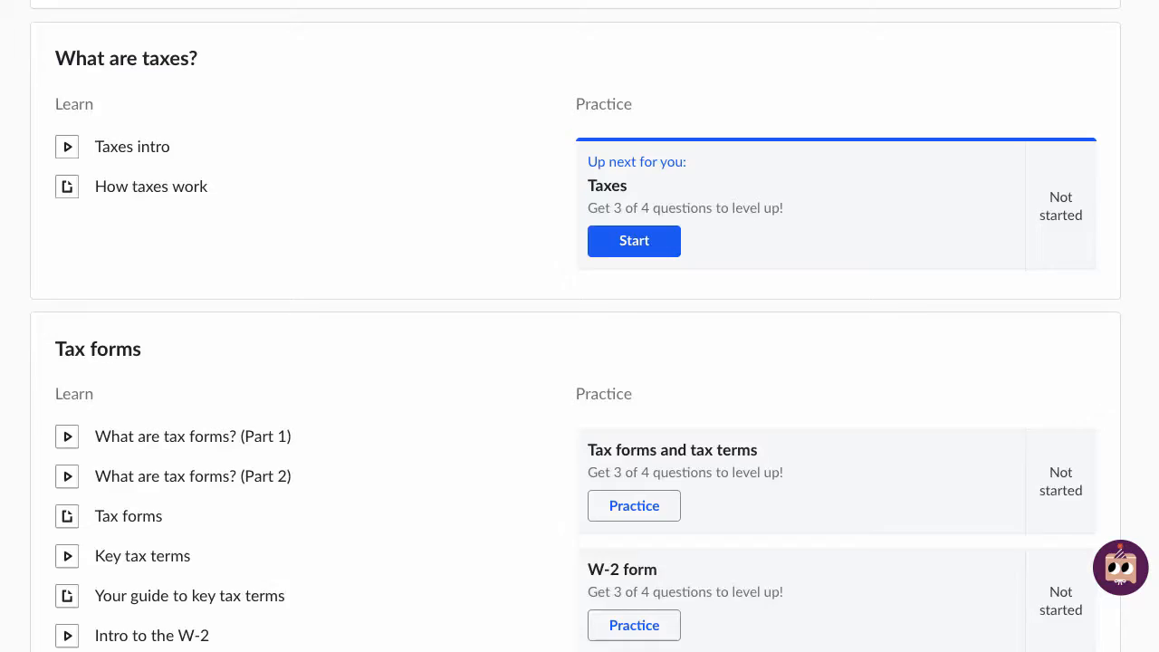
scroll("up", 3)
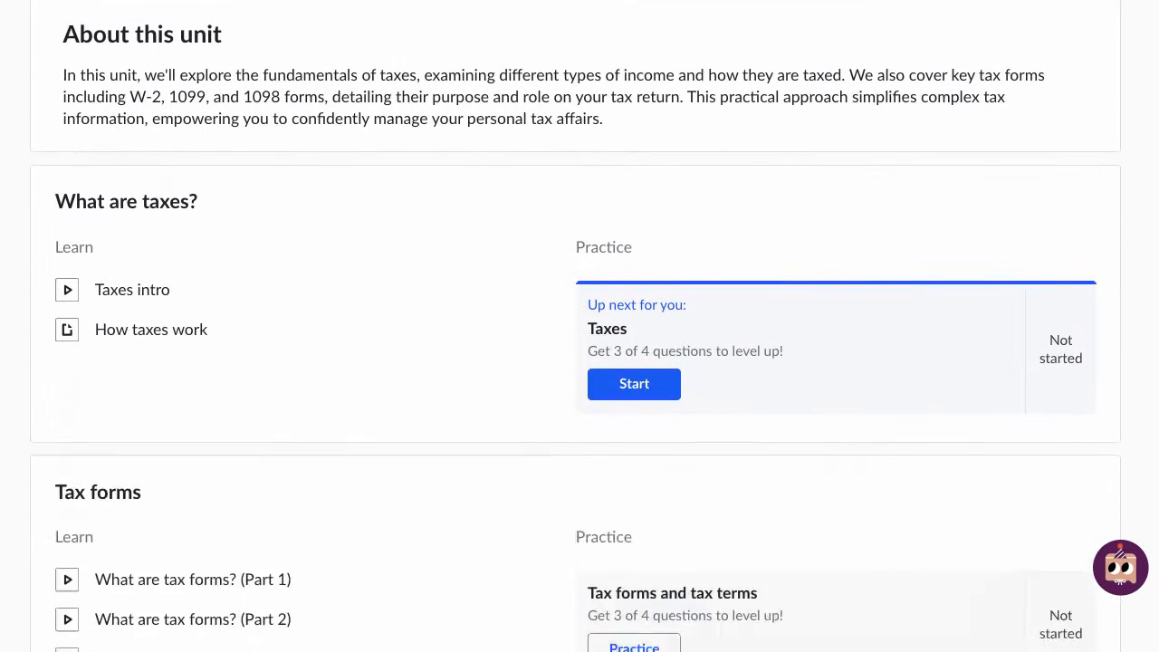
scroll("down", 3)
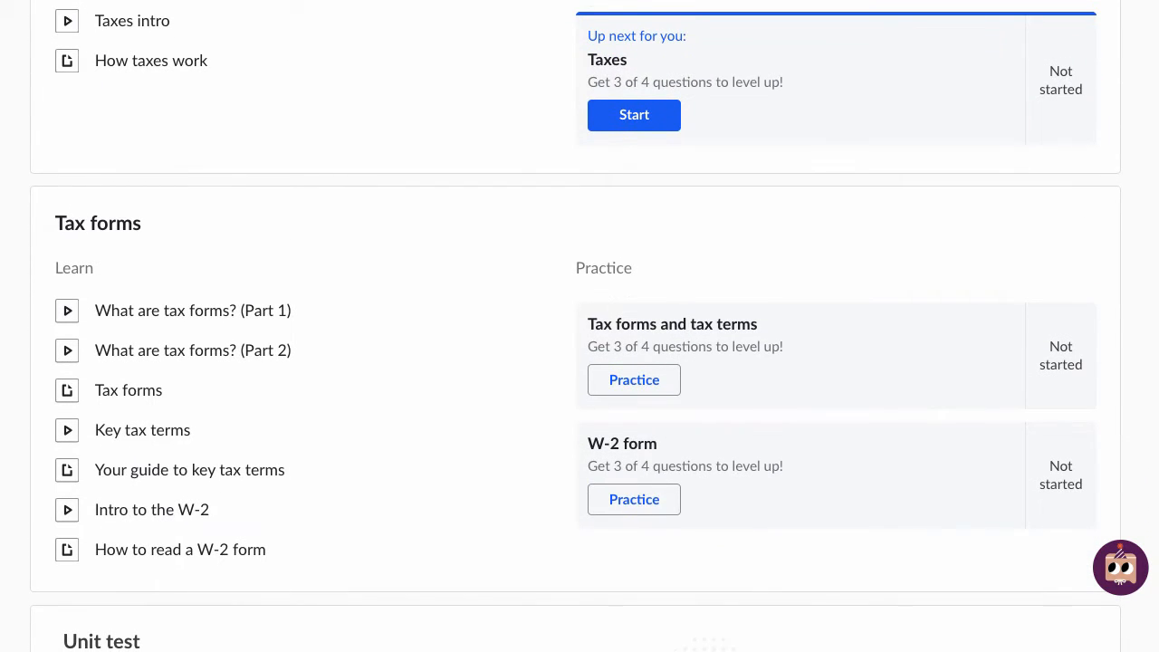
scroll("down", 3)
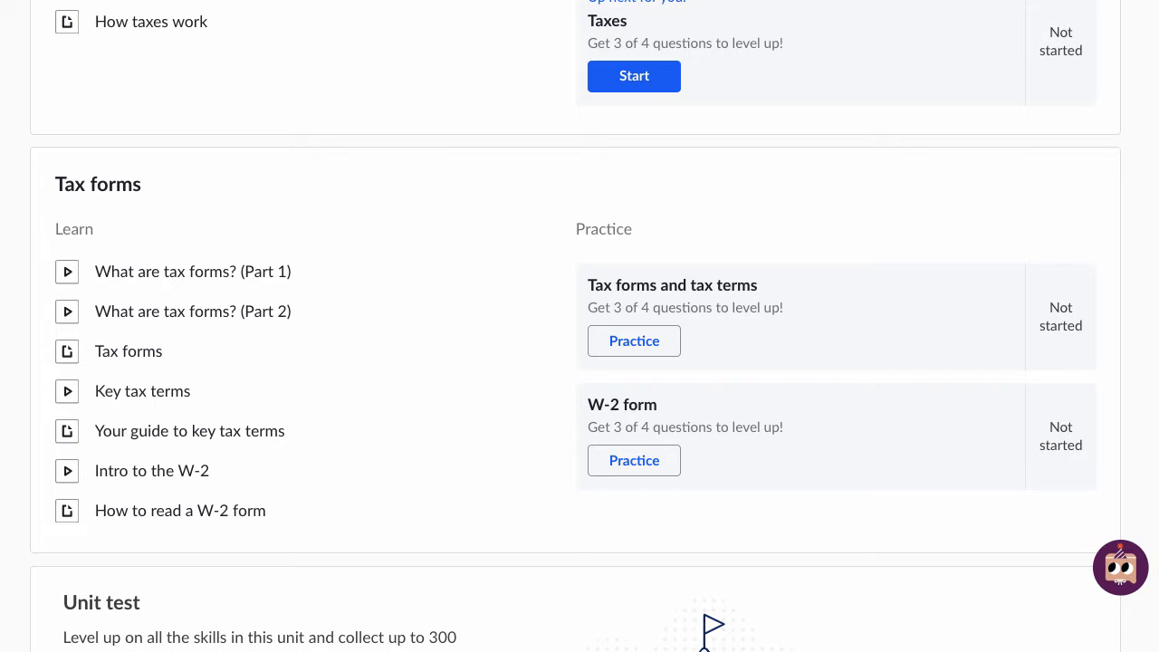
scroll("down", 3)
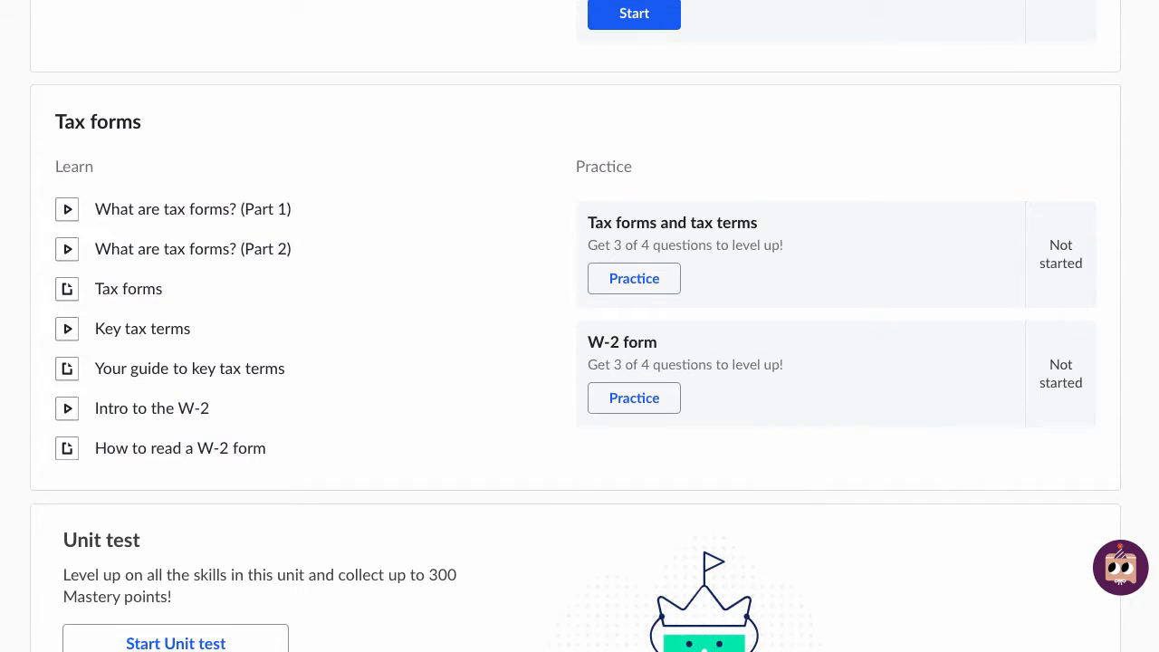
scroll("down", 3)
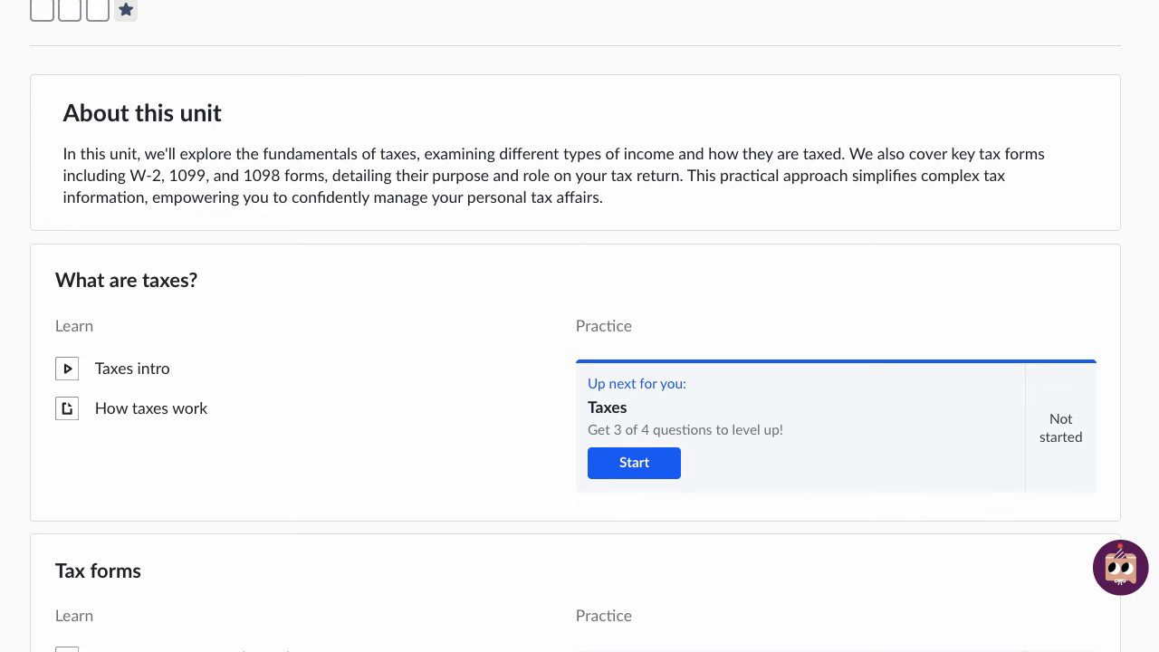
scroll("down", 3)
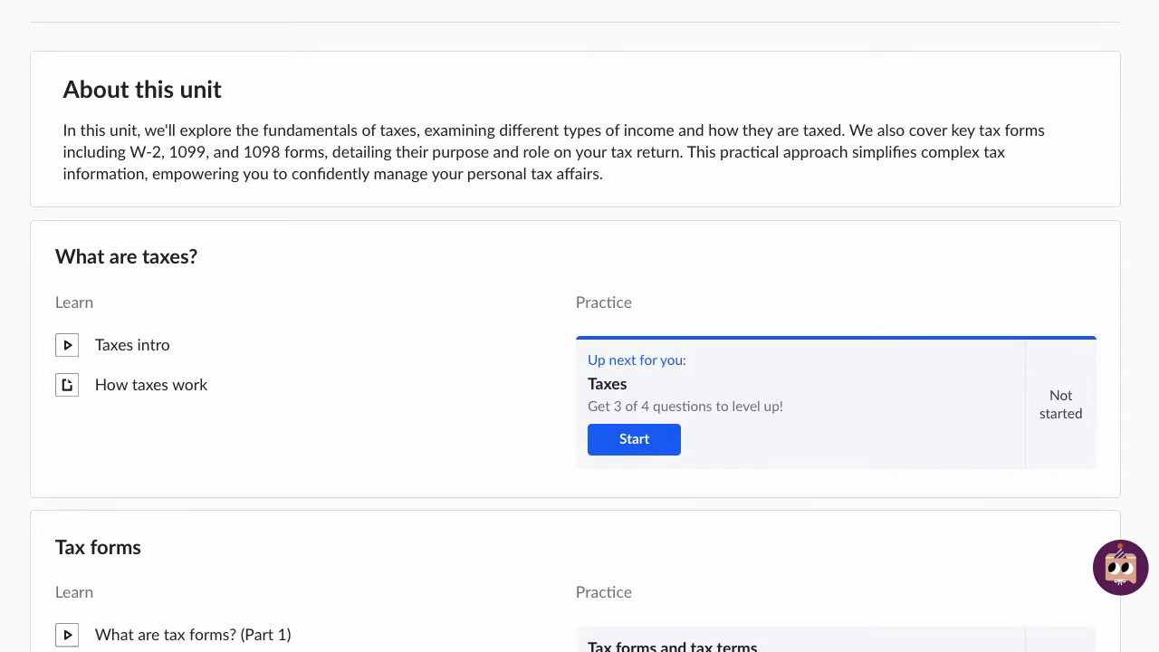
scroll("down", 3)
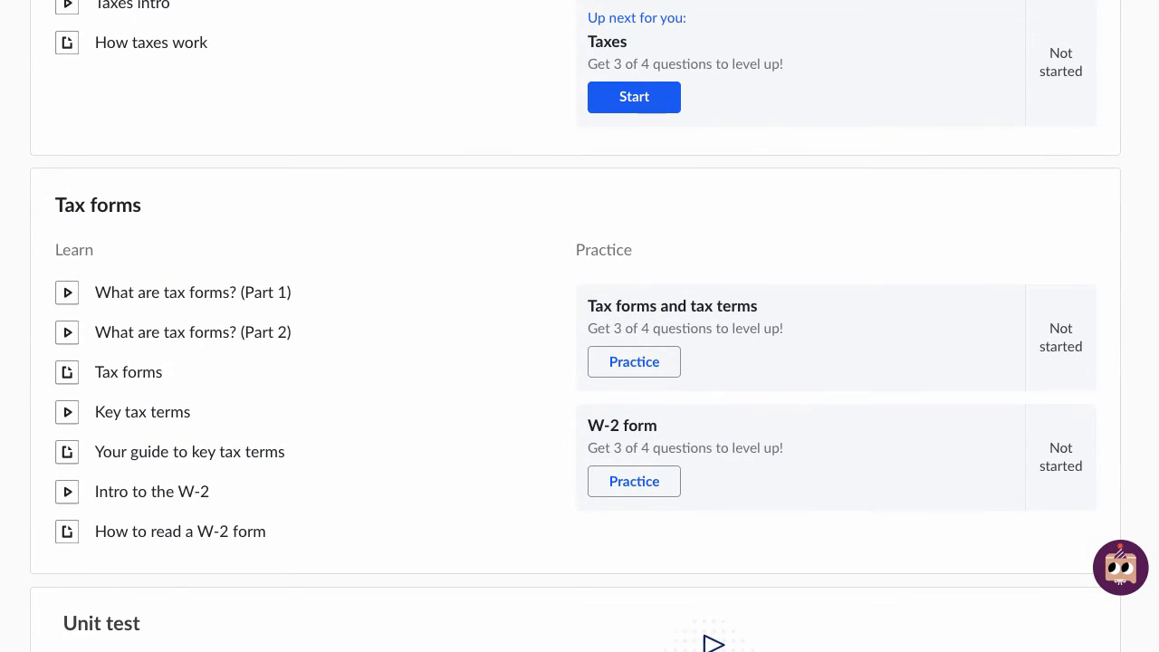